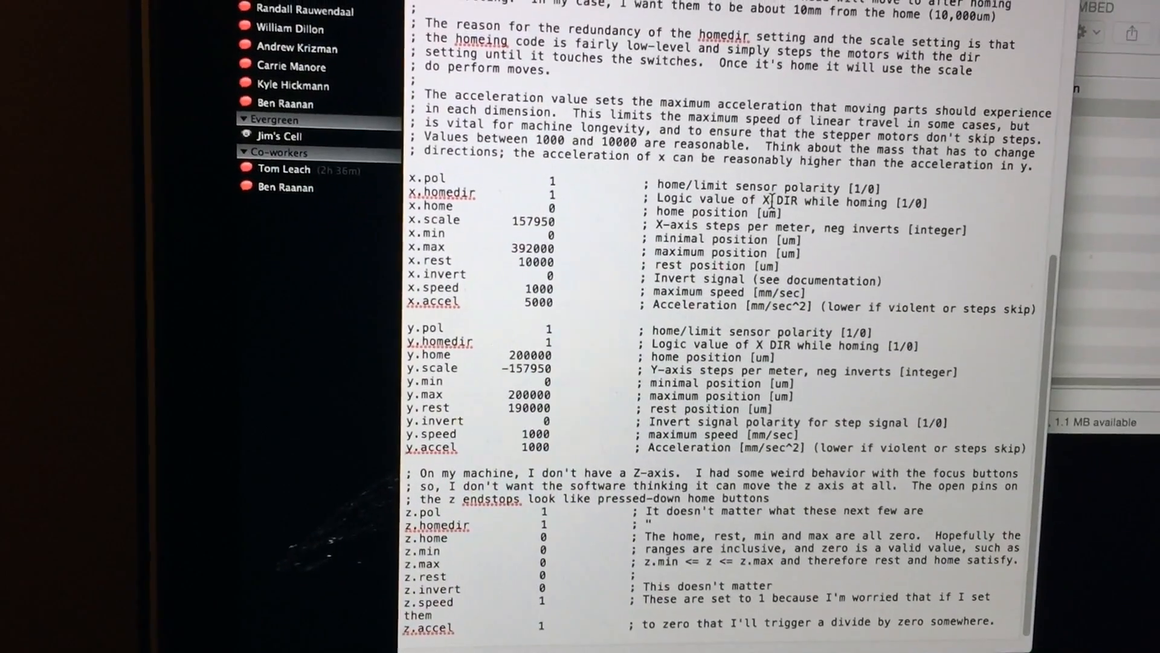
# Review the edited config, then reopen config.txt from the MBED drive showing the saved x and y axis values
pyautogui.scroll(3)
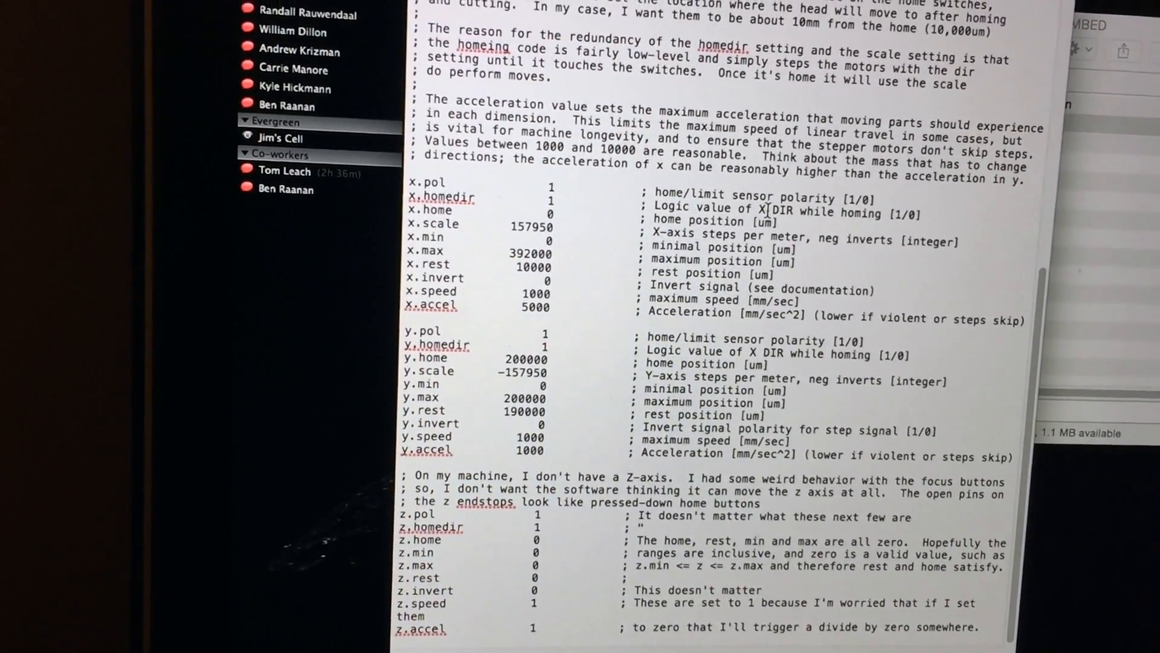
pyautogui.scroll(3)
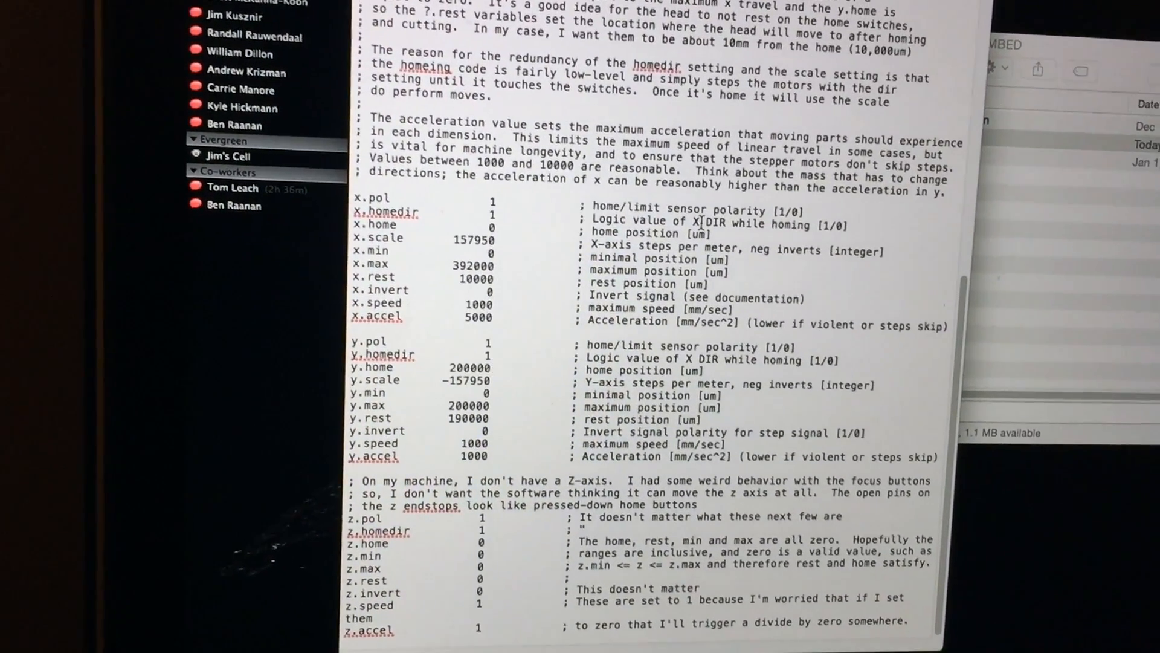
pyautogui.scroll(3)
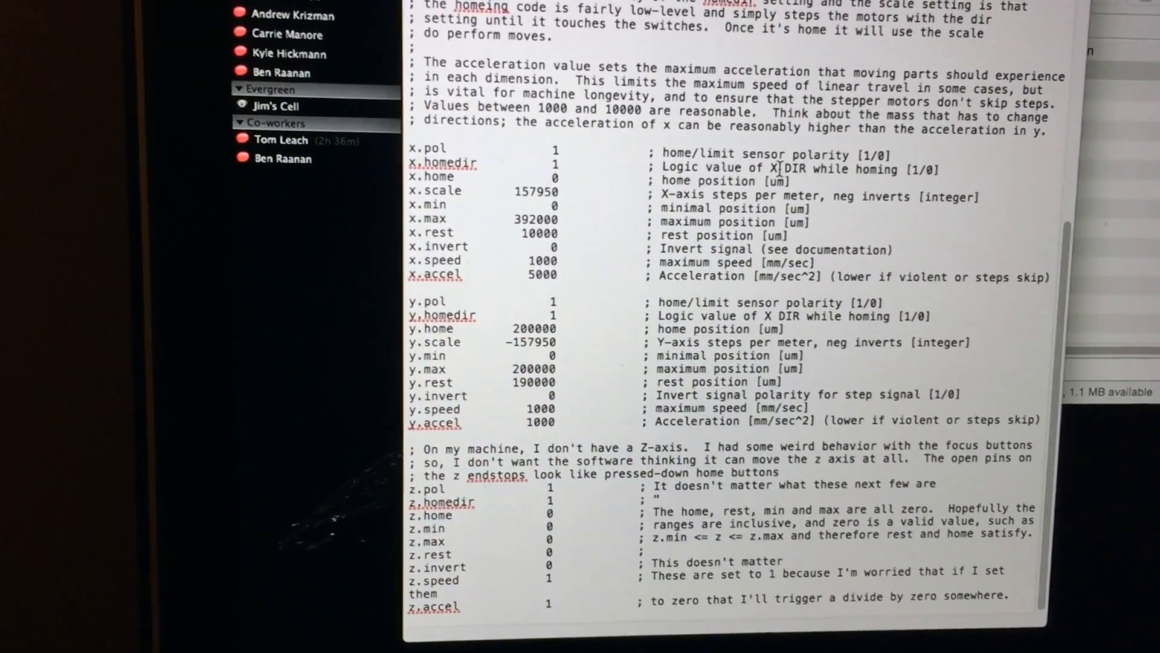
pyautogui.scroll(3)
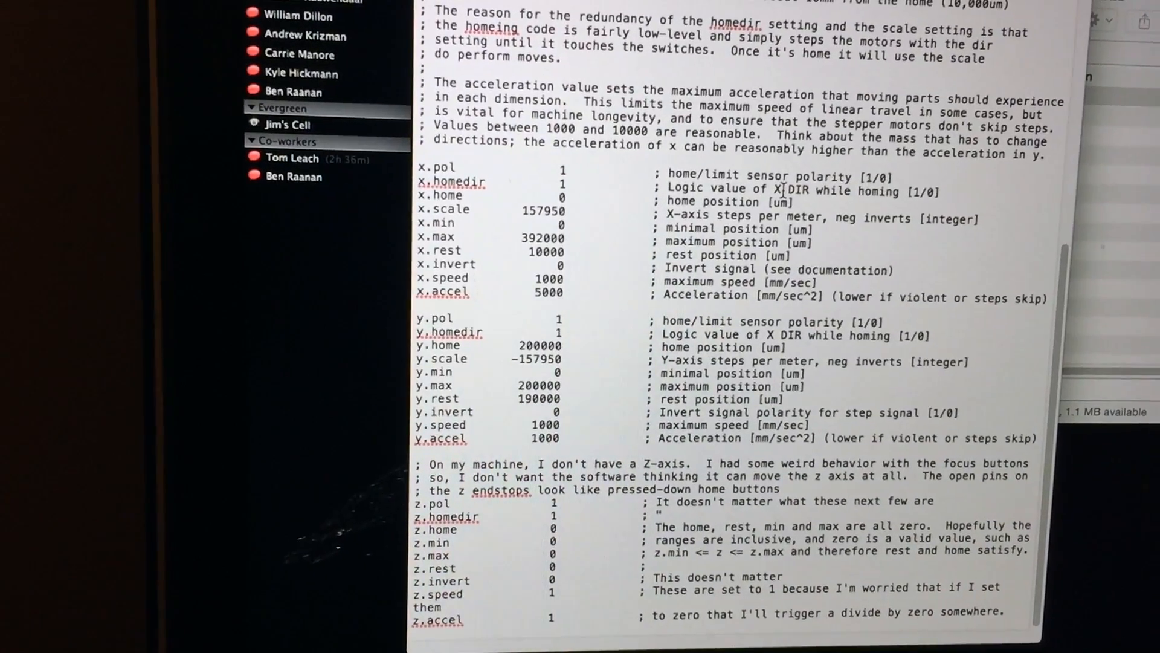
pyautogui.scroll(3)
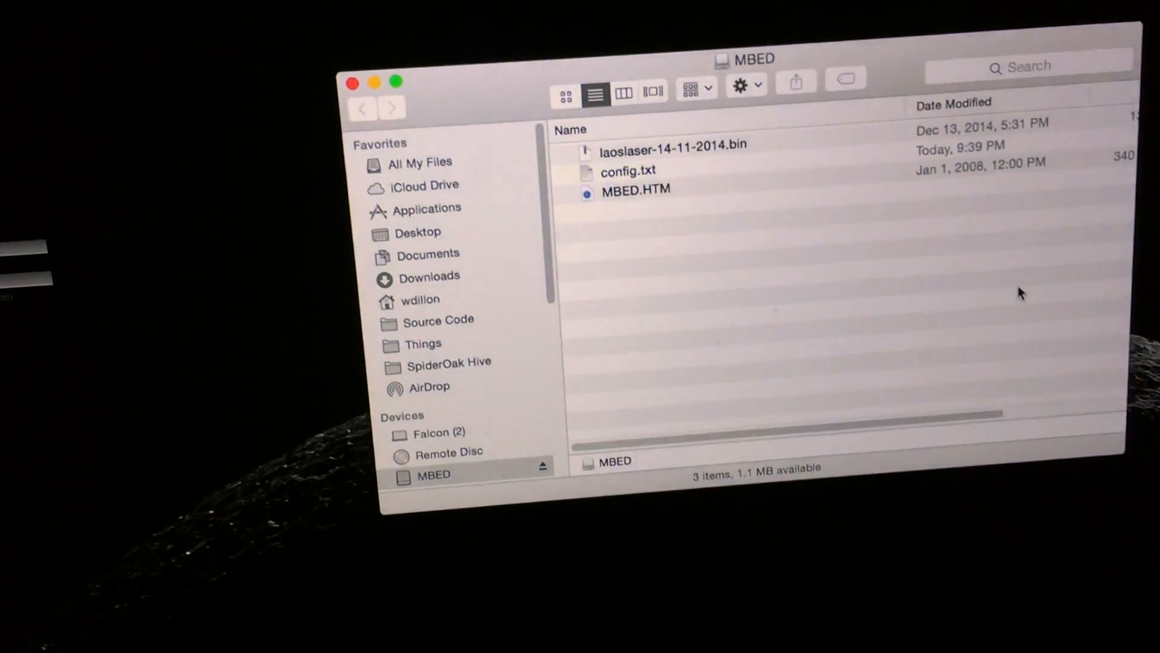
pyautogui.doubleClick(628, 171)
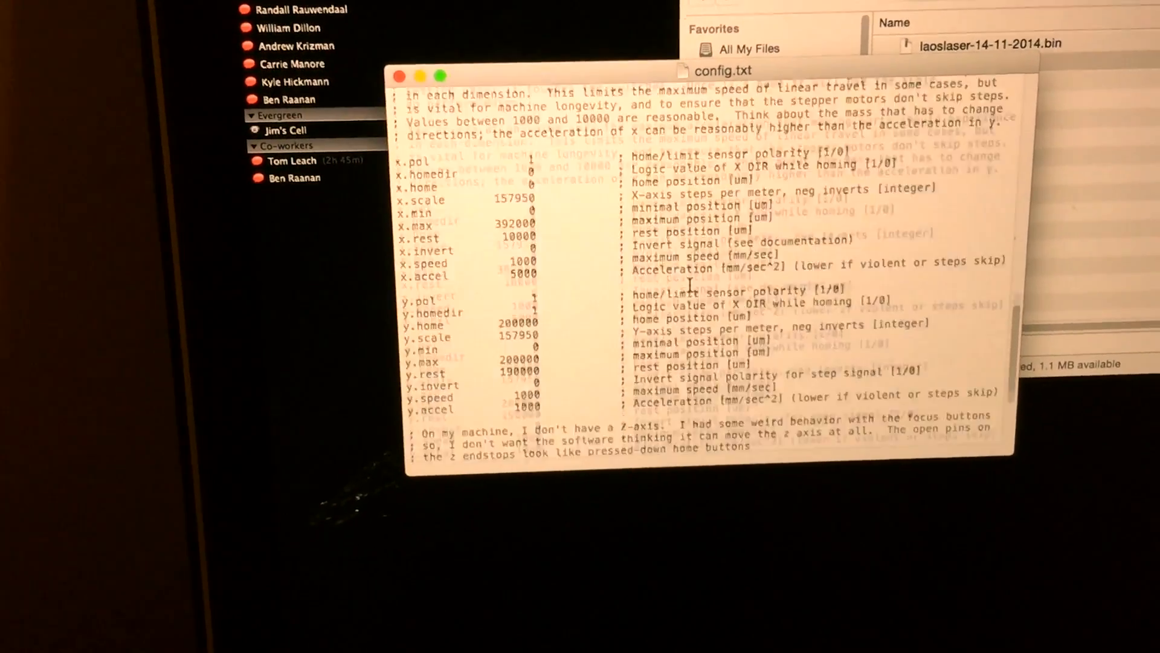
pyautogui.scroll(-3)
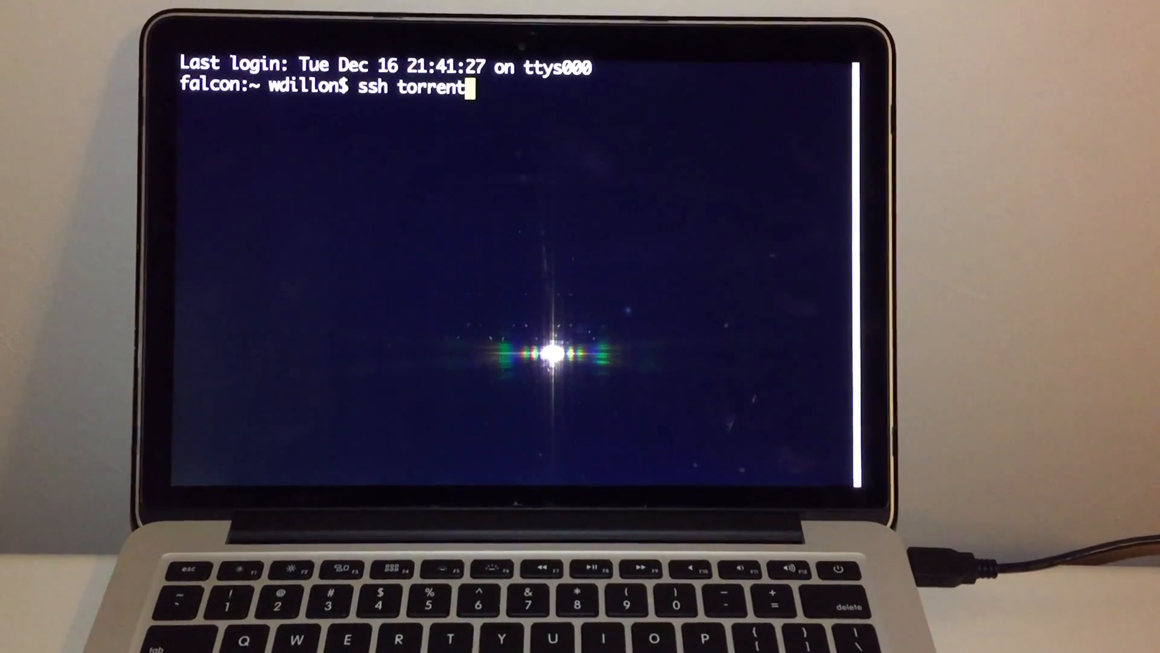
# Check connectivity with 'ping google.com', then read the minicom boot log: config accepted, IP 192.168.1.147
pyautogui.write('ping google.com')
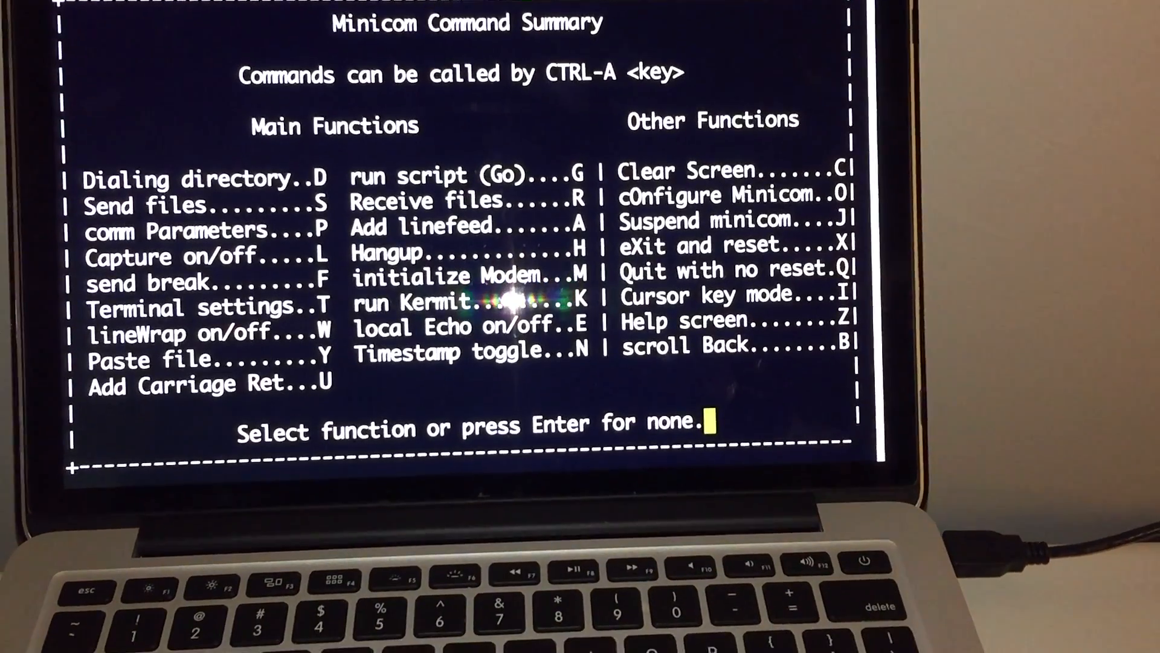
pyautogui.press('Return')
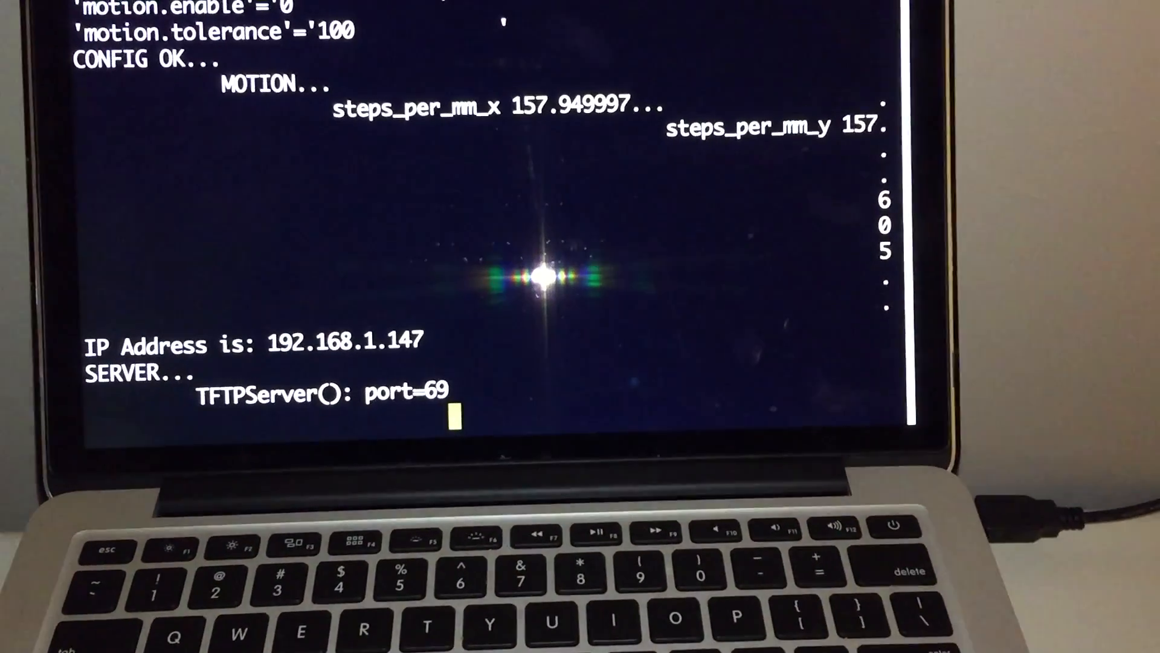